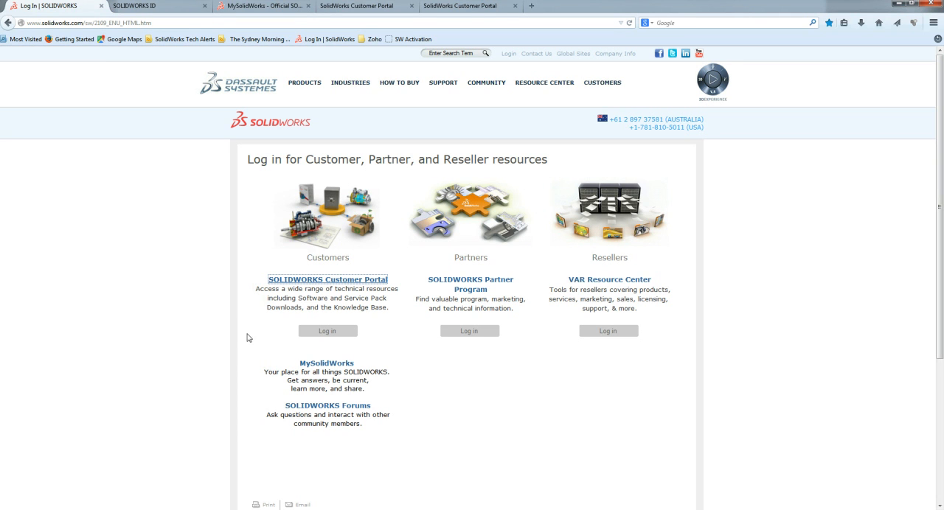
{"action": "mouse_move", "coordinate": [351, 357]}
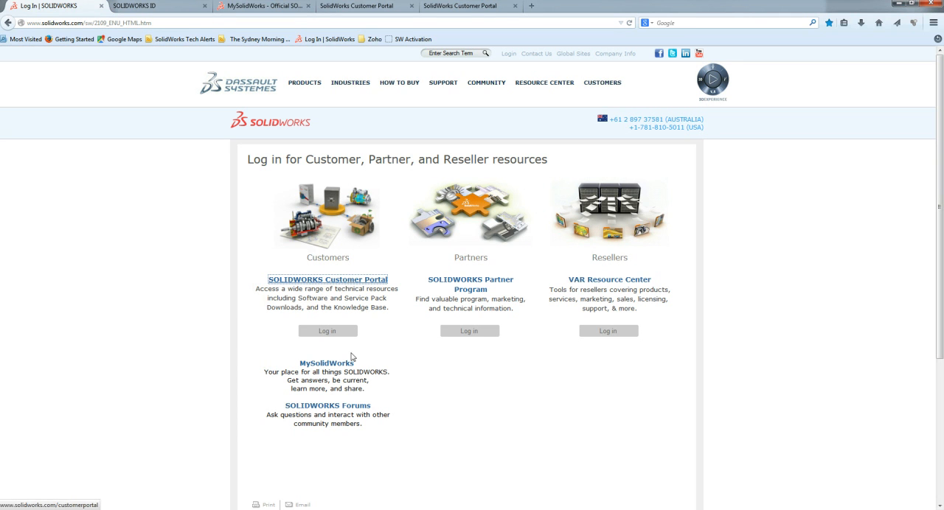
{"action": "mouse_move", "coordinate": [327, 363]}
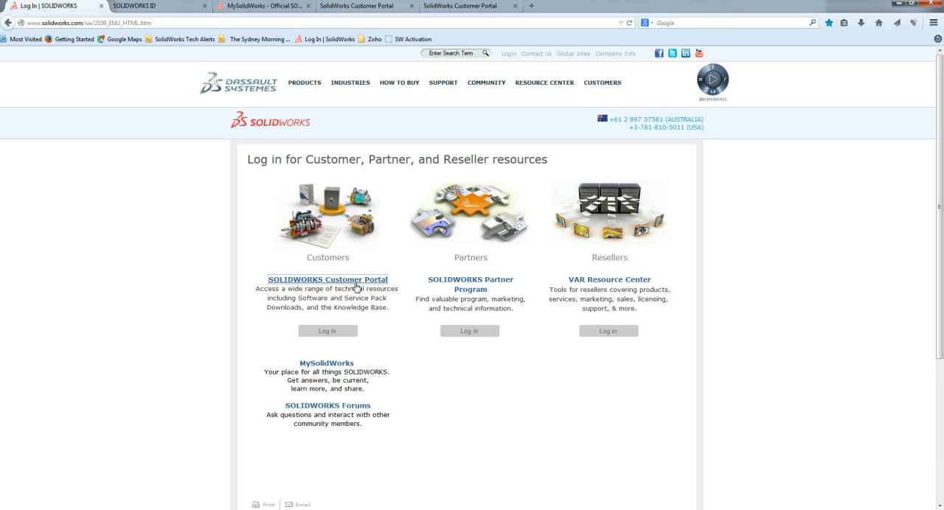
{"action": "mouse_move", "coordinate": [327, 279]}
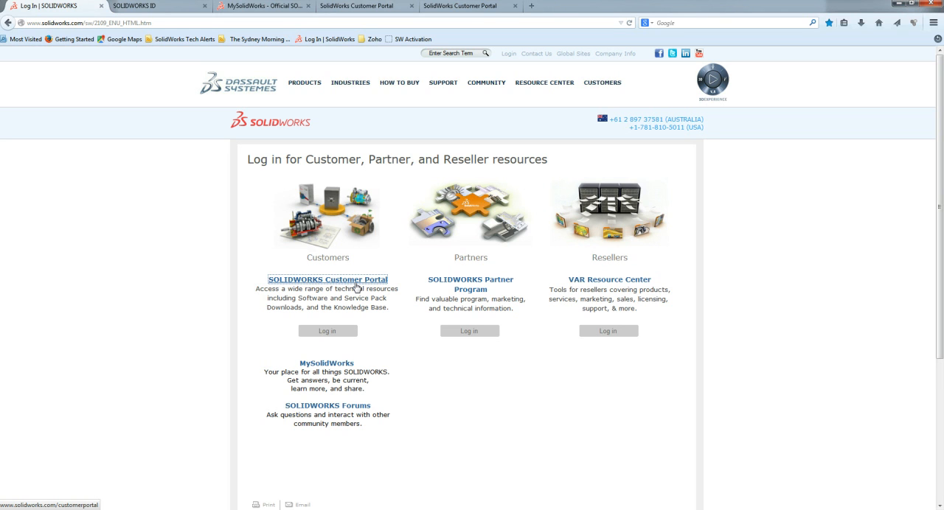
{"action": "mouse_move", "coordinate": [327, 363]}
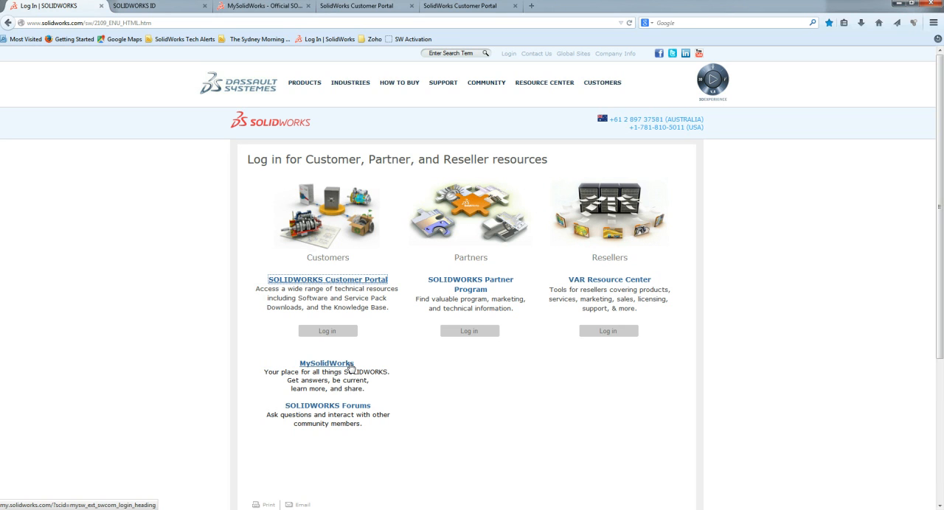
{"action": "mouse_move", "coordinate": [599, 361]}
{"action": "type", "text": "Solidworks log in"}
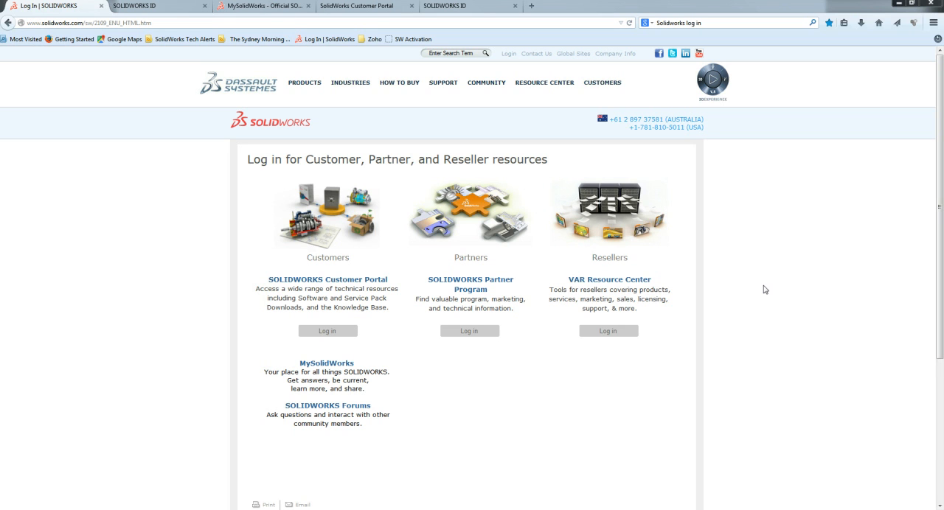
{"action": "mouse_move", "coordinate": [542, 478]}
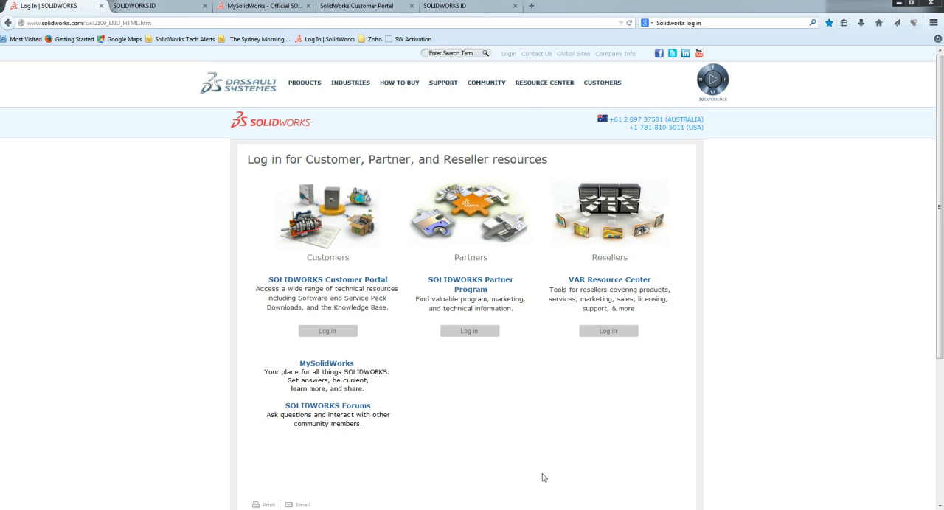
{"action": "mouse_move", "coordinate": [221, 292]}
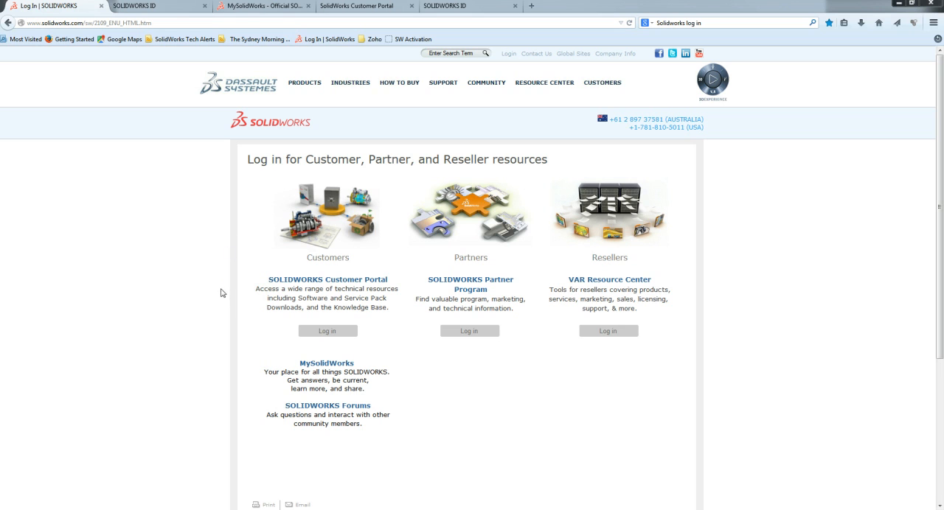
{"action": "mouse_move", "coordinate": [279, 455]}
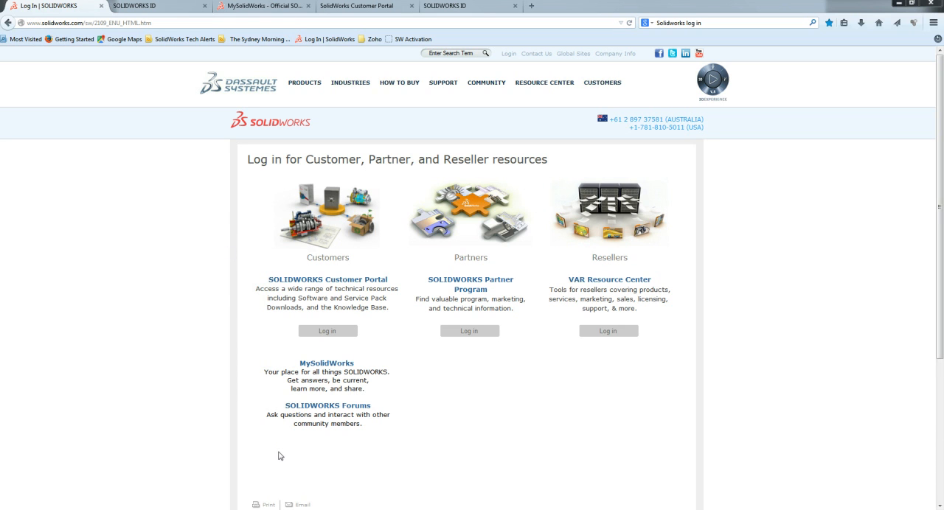
{"action": "mouse_move", "coordinate": [646, 109]}
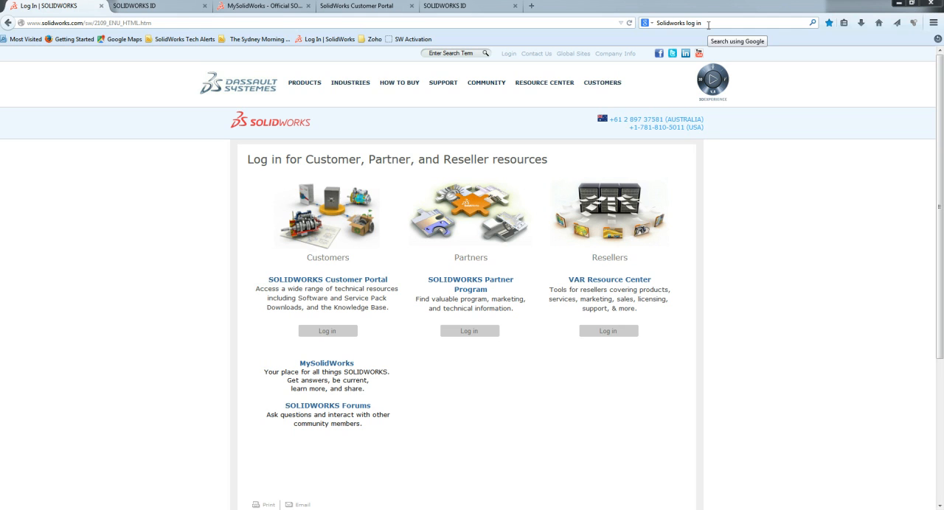
{"action": "mouse_move", "coordinate": [339, 289]}
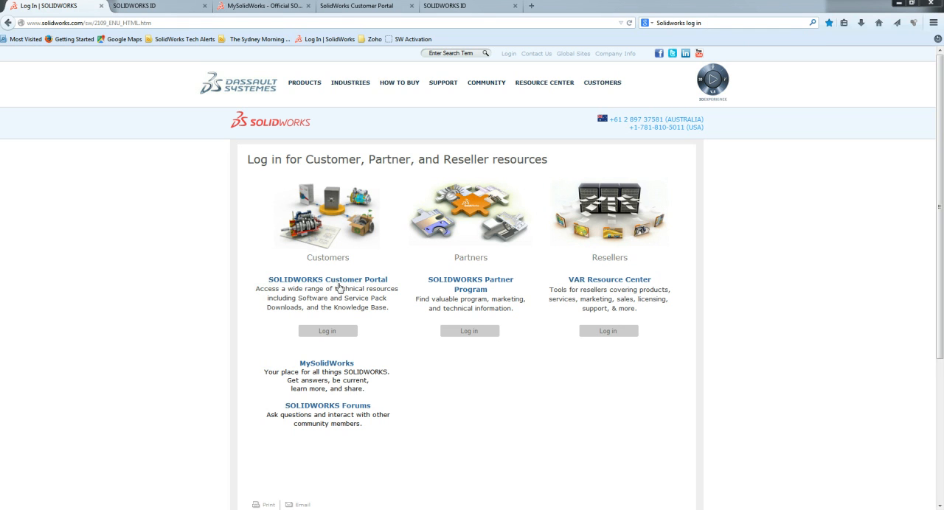
{"action": "mouse_move", "coordinate": [367, 286]}
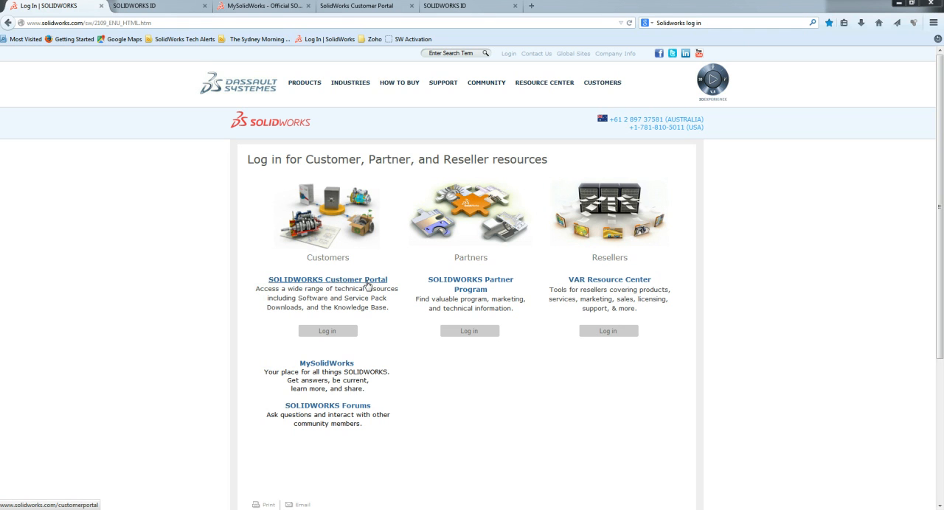
- View the SOLIDWORKS ID sign-in page, return to the login page, then go to the MySolidWorks community home
{"action": "left_click", "coordinate": [327, 330]}
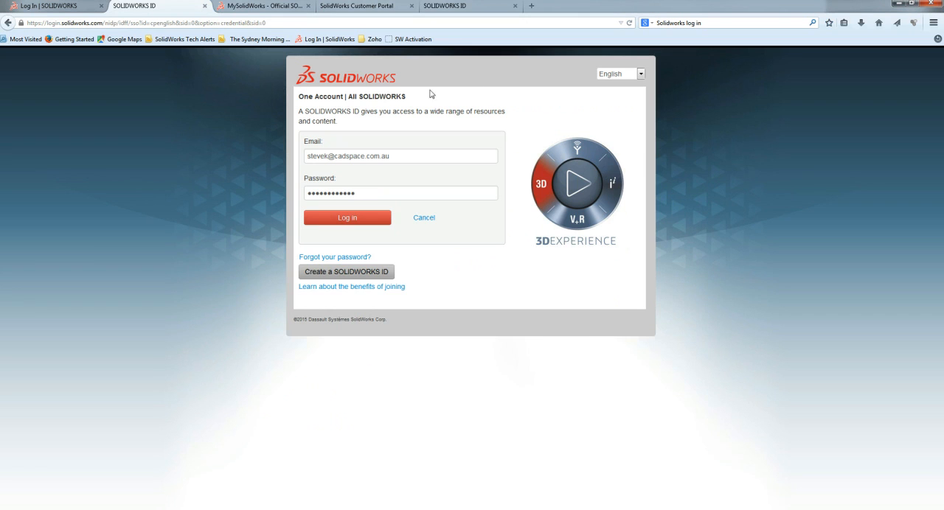
{"action": "mouse_move", "coordinate": [445, 273]}
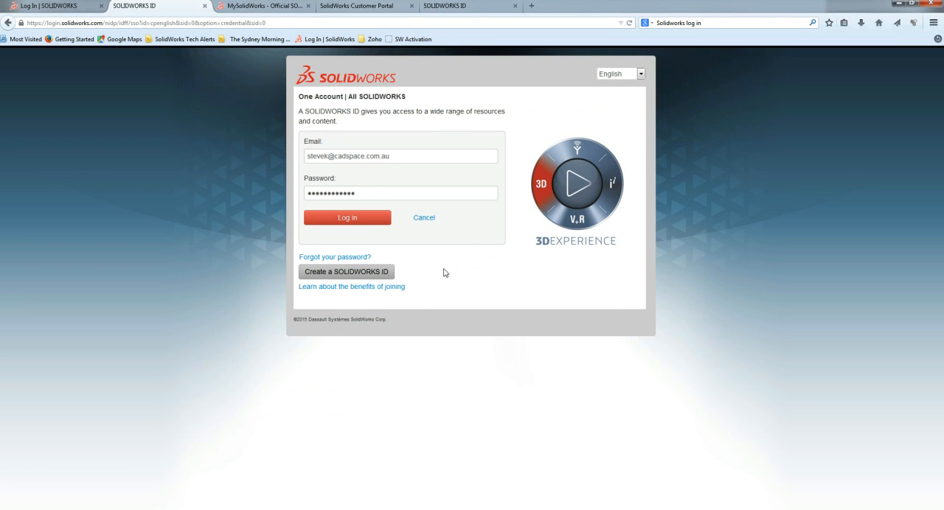
{"action": "mouse_move", "coordinate": [359, 278]}
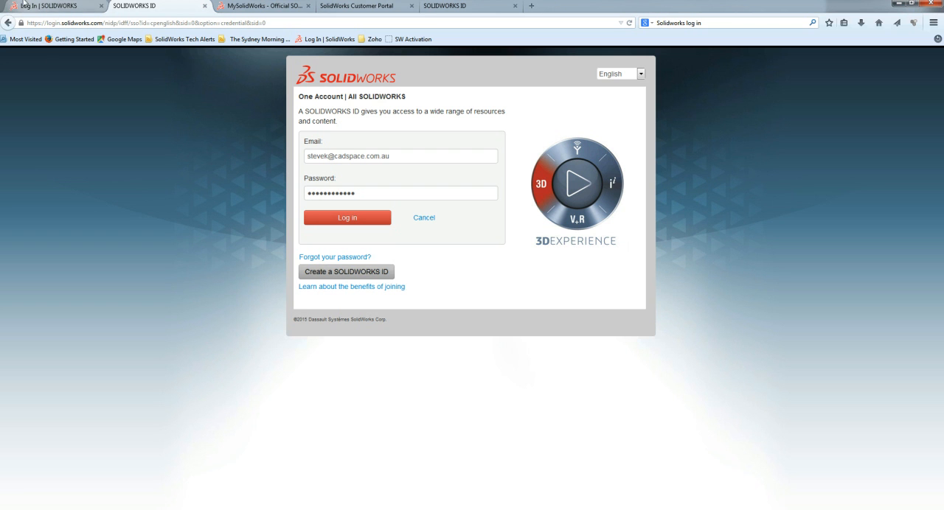
{"action": "left_click", "coordinate": [347, 218]}
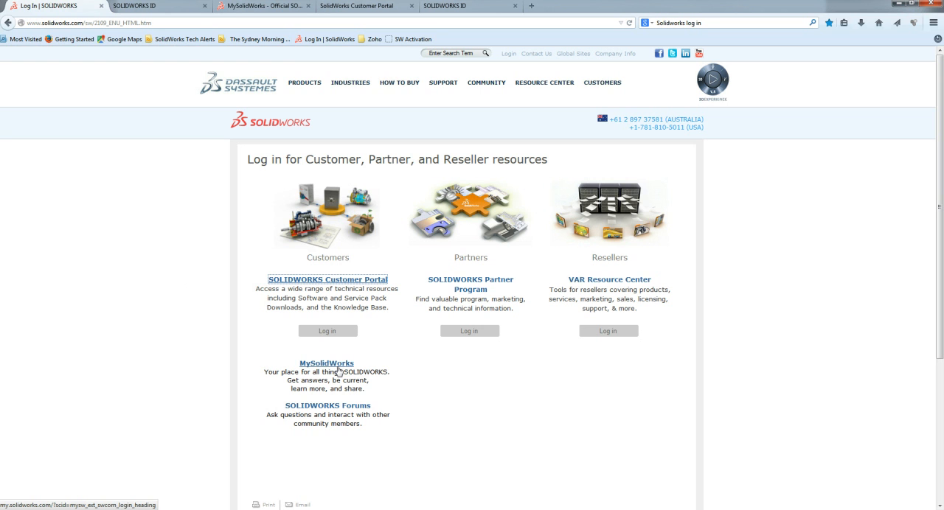
{"action": "mouse_move", "coordinate": [259, 19]}
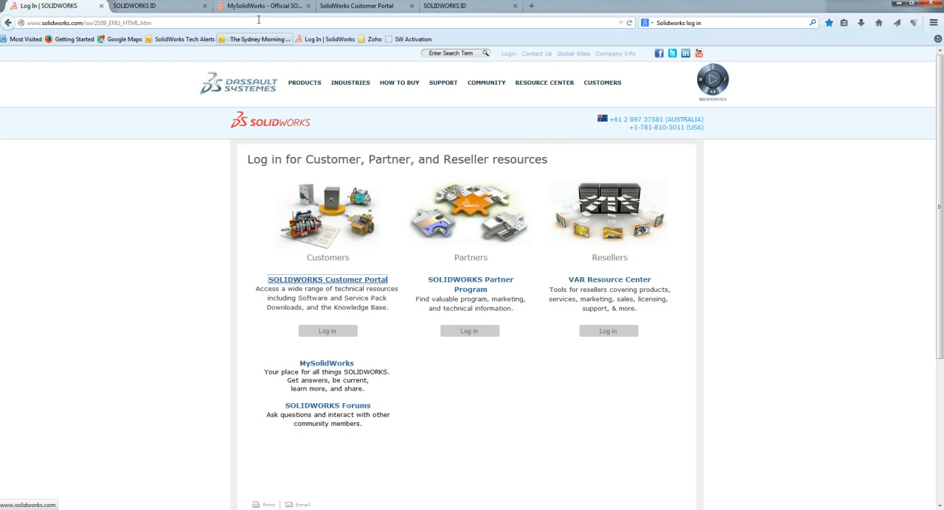
{"action": "left_click", "coordinate": [327, 363]}
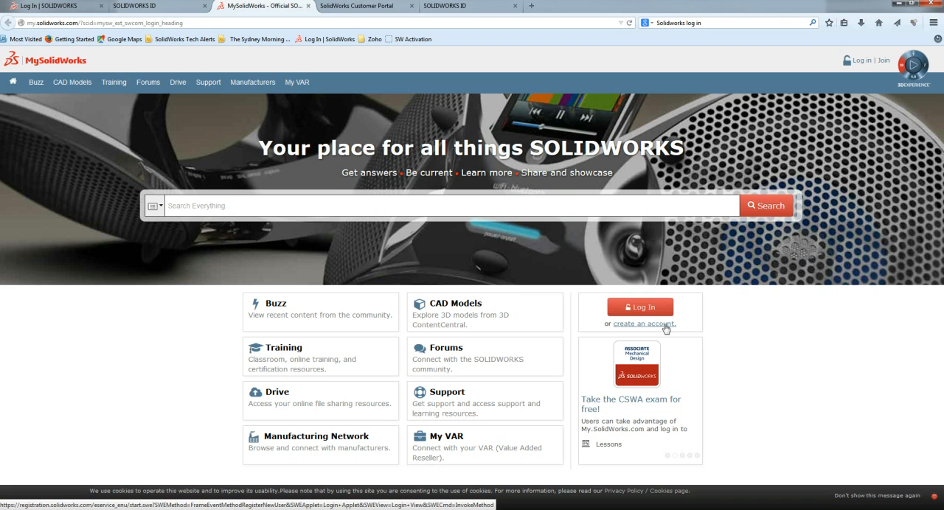
{"action": "left_click", "coordinate": [643, 323]}
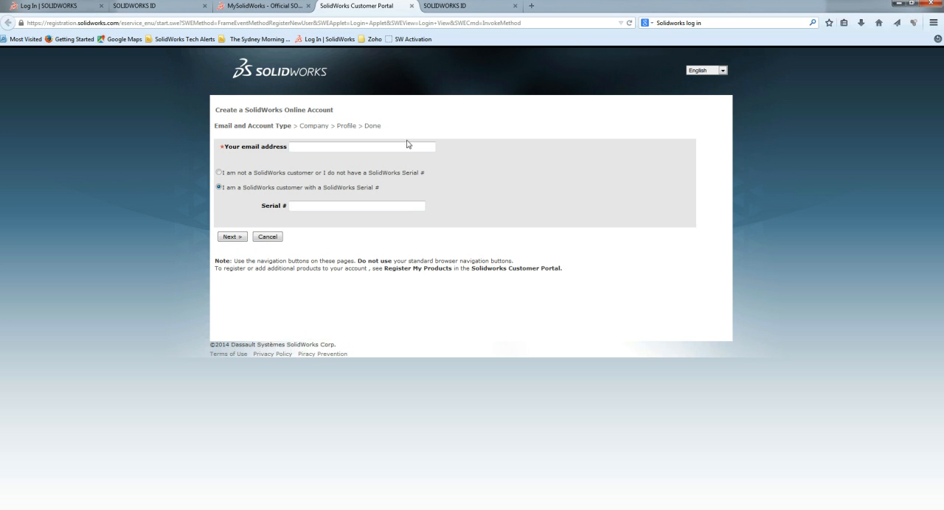
{"action": "mouse_move", "coordinate": [245, 295]}
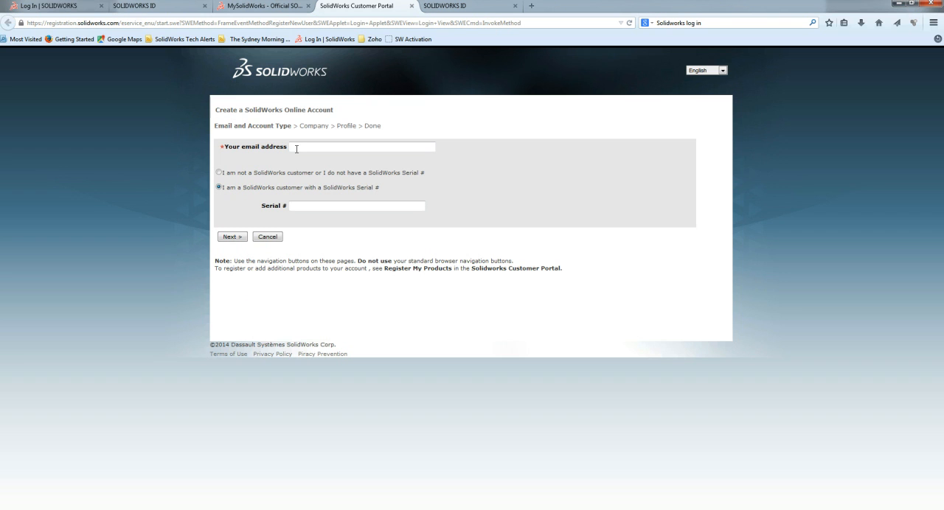
{"action": "left_click", "coordinate": [363, 146]}
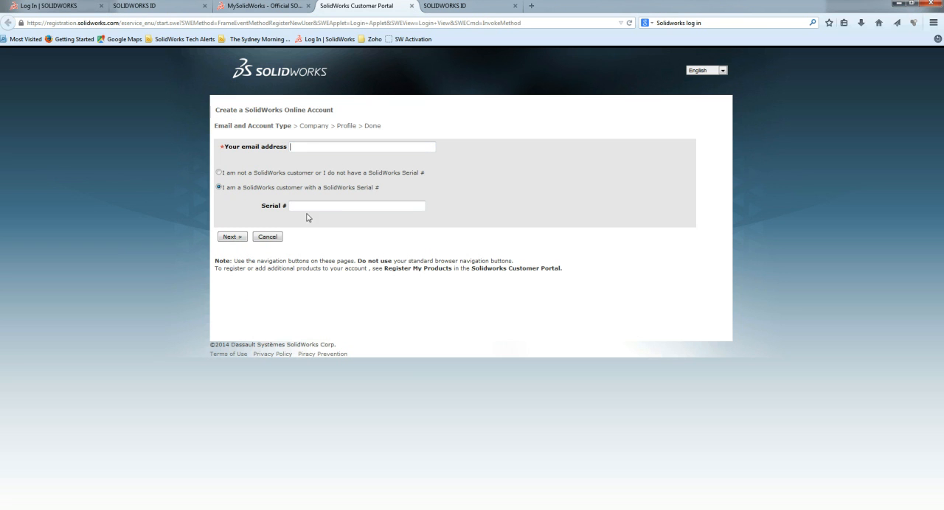
{"action": "left_click", "coordinate": [357, 207]}
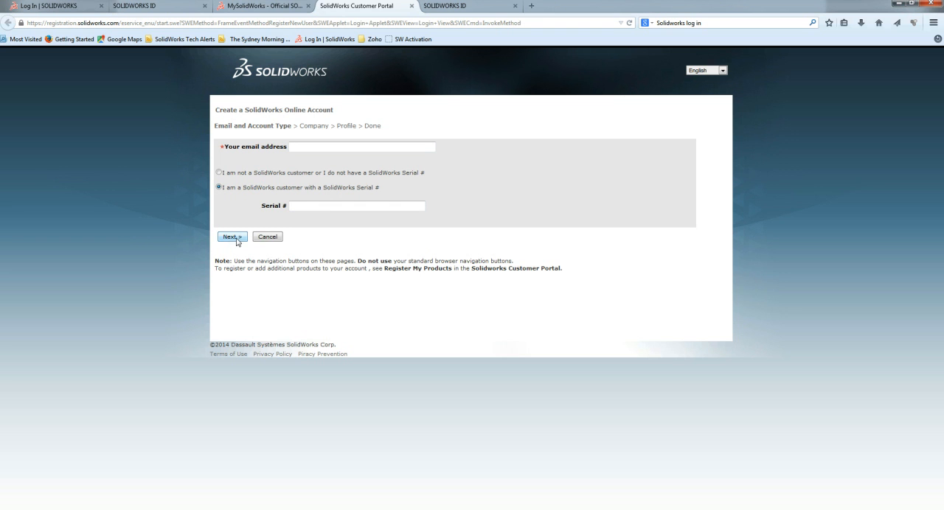
{"action": "left_click", "coordinate": [232, 236]}
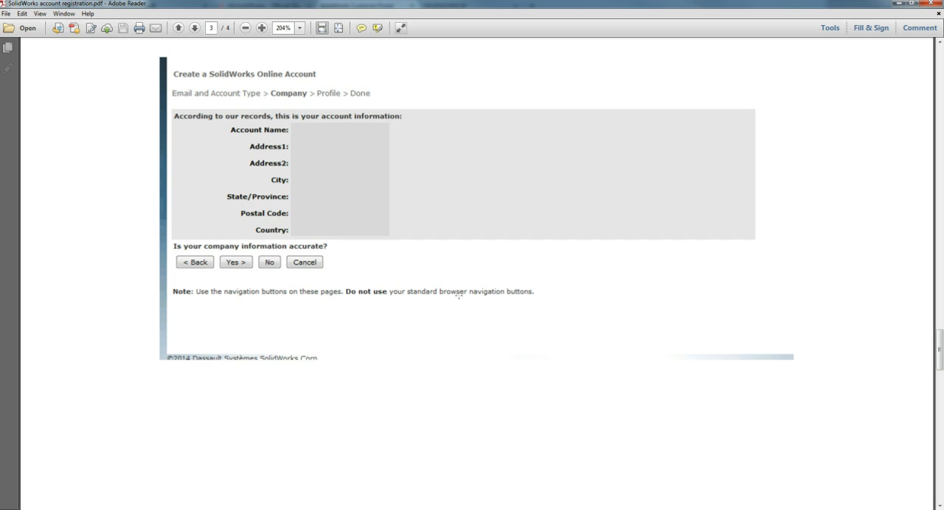
{"action": "mouse_move", "coordinate": [294, 194]}
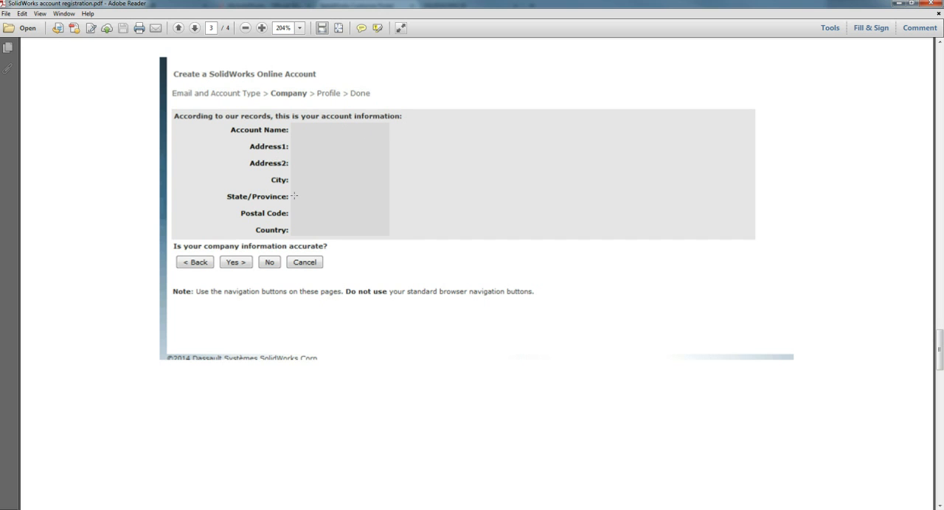
{"action": "mouse_move", "coordinate": [279, 261]}
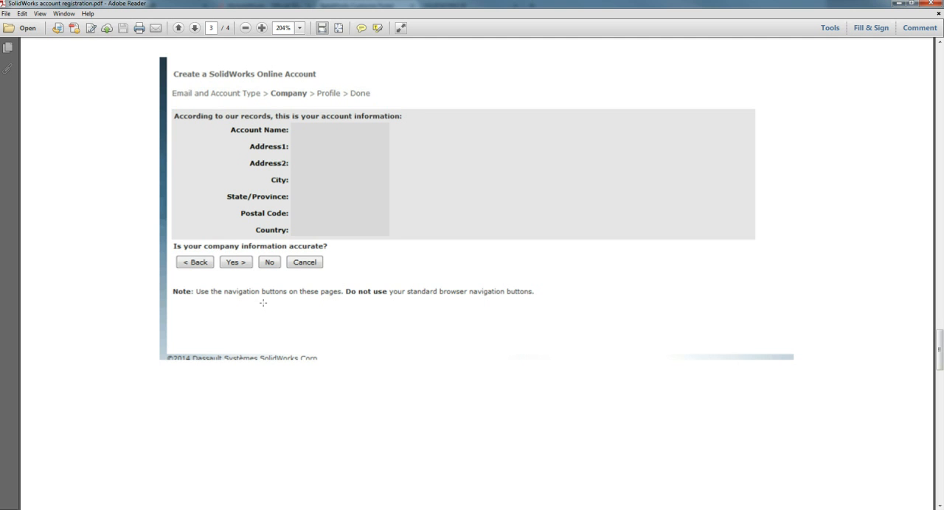
- View page 3 of the registration guide PDF, the Company account confirmation step
{"action": "left_click", "coordinate": [236, 261]}
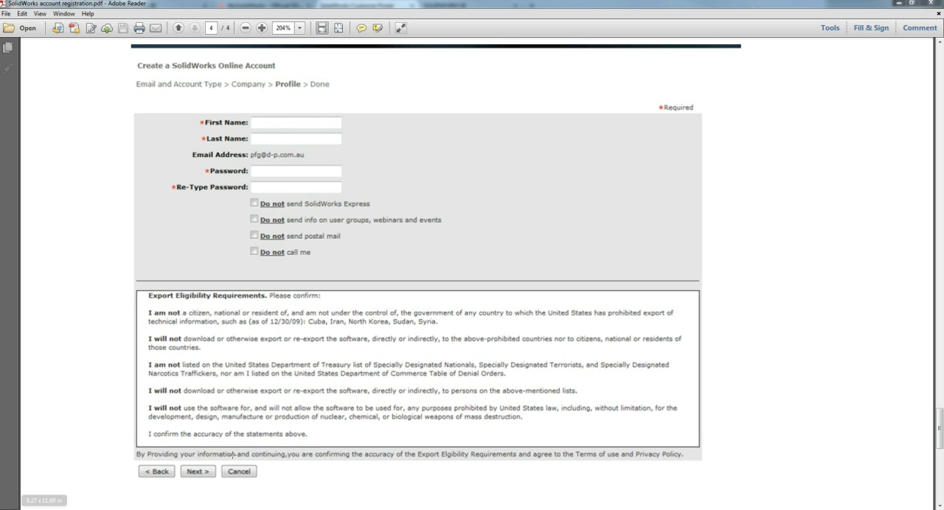
{"action": "mouse_move", "coordinate": [354, 351]}
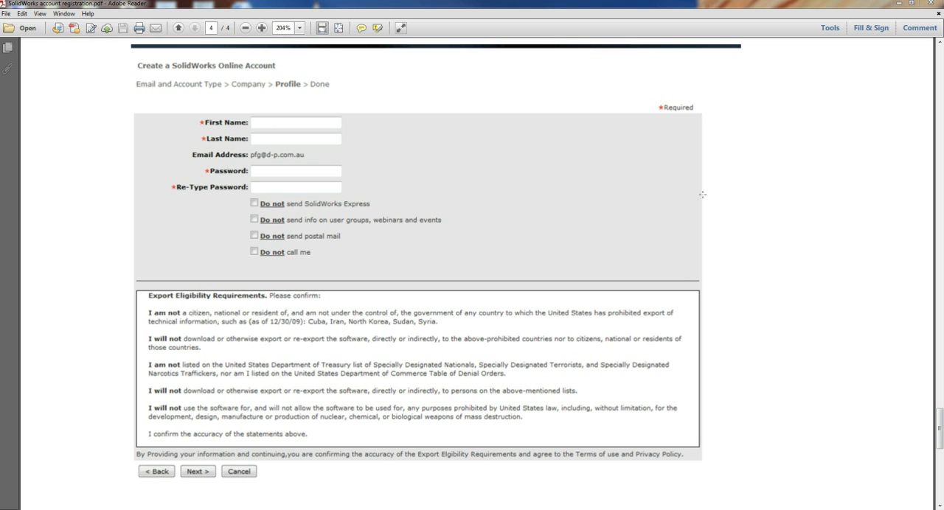
{"action": "mouse_move", "coordinate": [449, 318]}
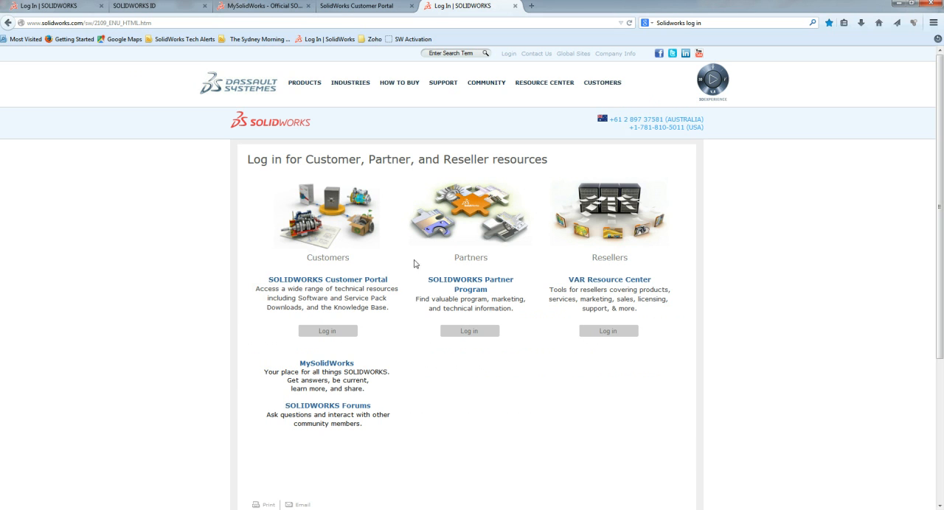
{"action": "mouse_move", "coordinate": [375, 280]}
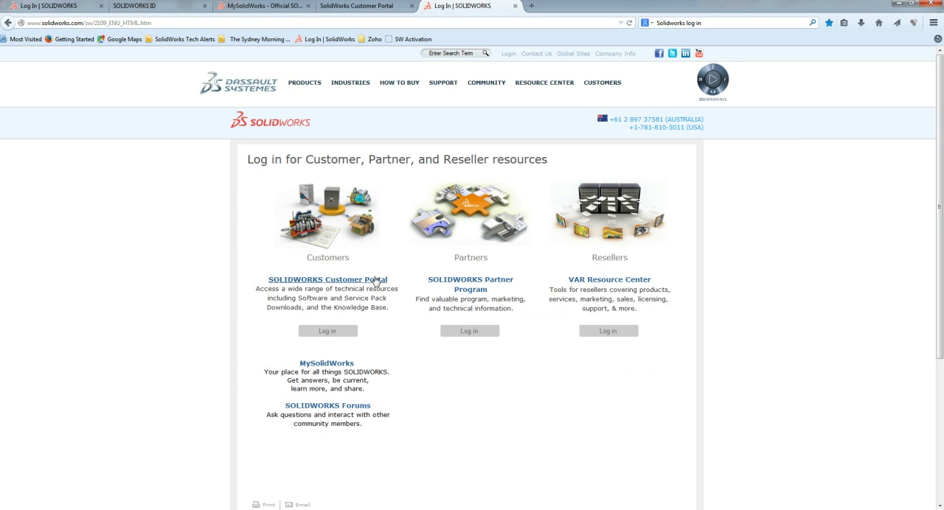
- Sign in to the SOLIDWORKS Customer Portal with the filled email and password
{"action": "left_click", "coordinate": [328, 331]}
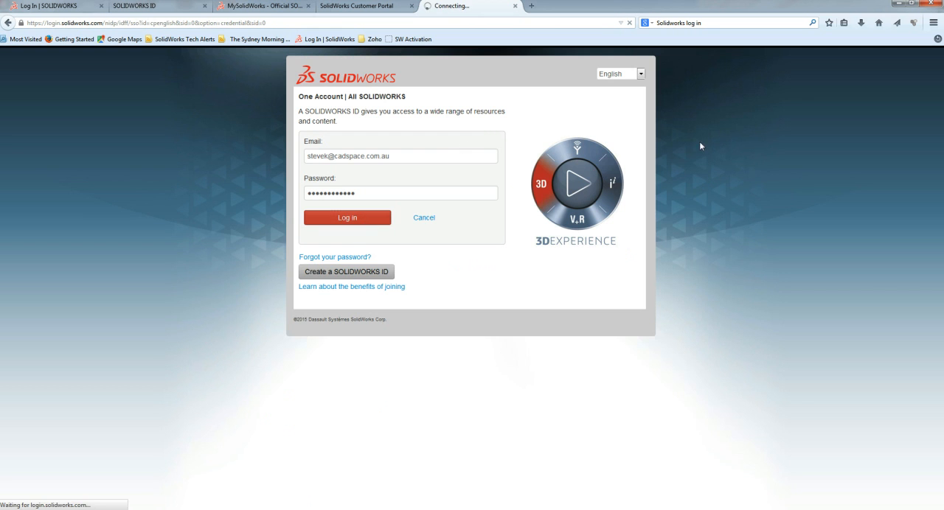
{"action": "left_click", "coordinate": [347, 219]}
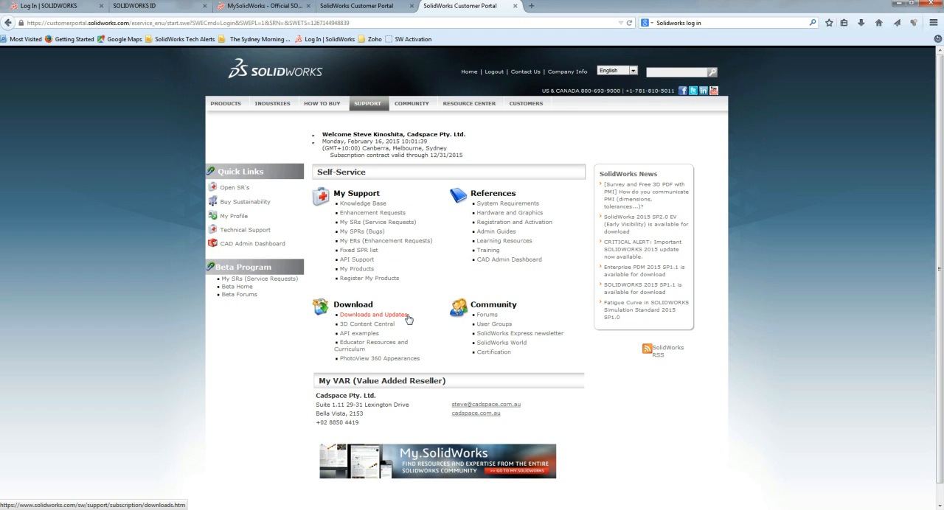
{"action": "mouse_move", "coordinate": [386, 320]}
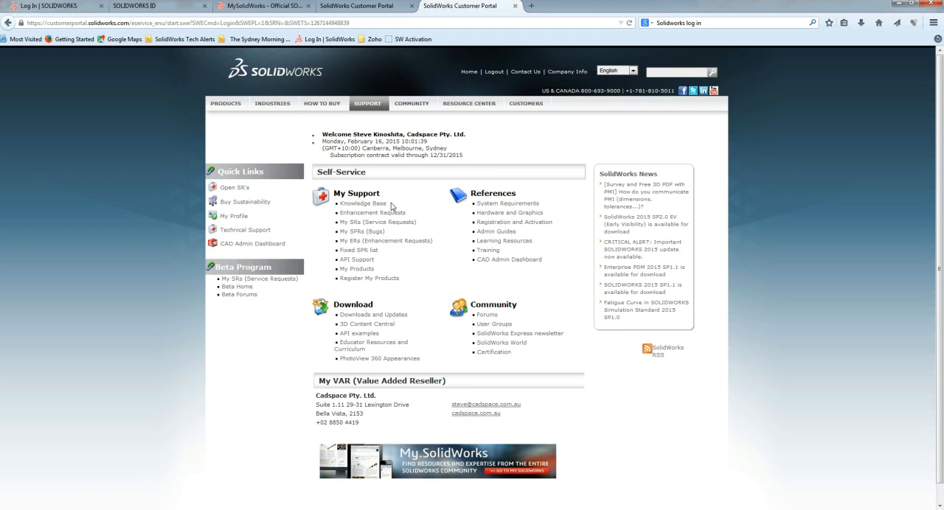
{"action": "mouse_move", "coordinate": [437, 245]}
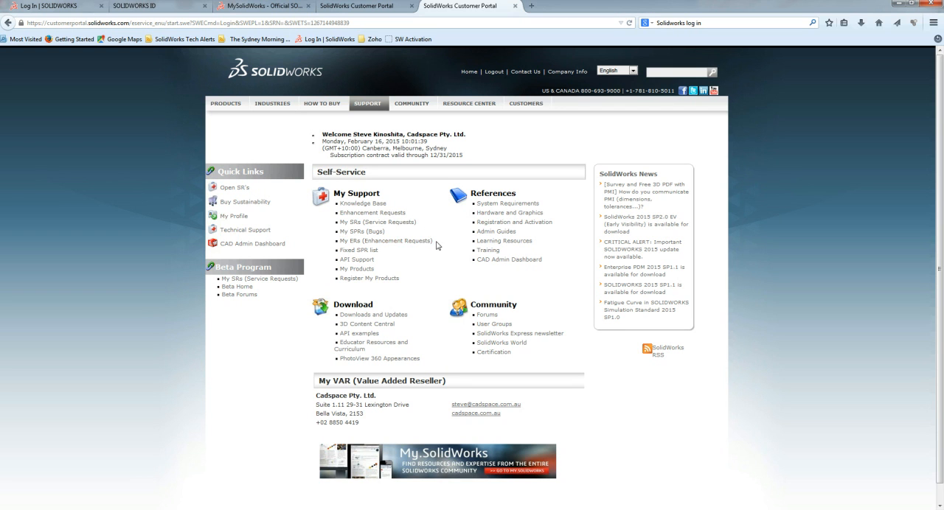
{"action": "mouse_move", "coordinate": [395, 255]}
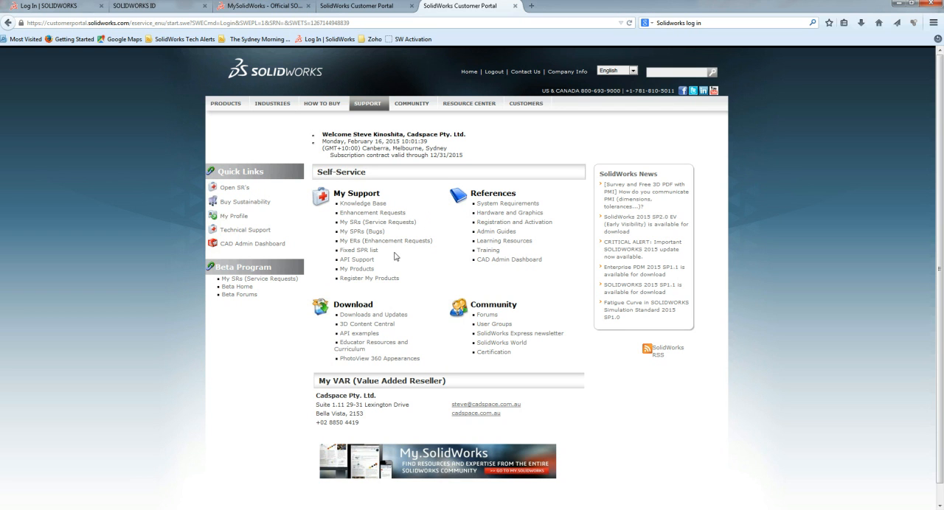
{"action": "mouse_move", "coordinate": [368, 279]}
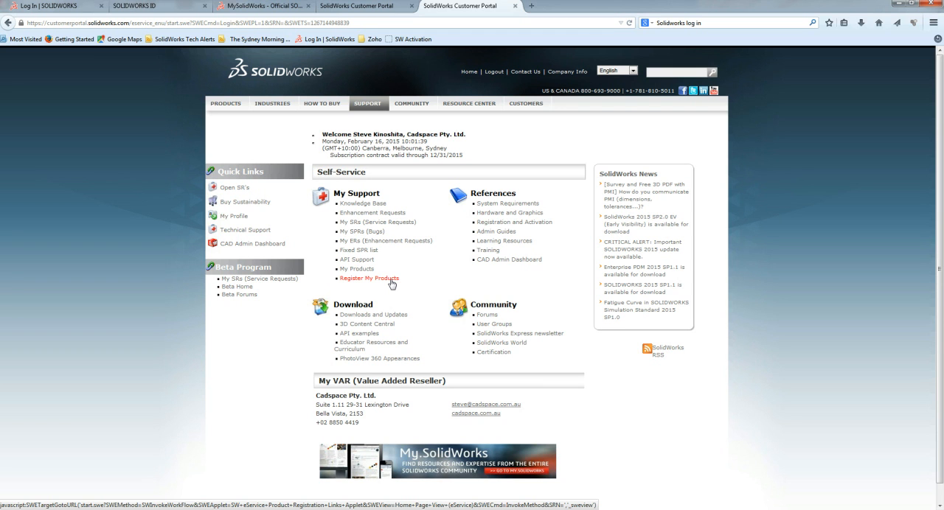
{"action": "mouse_move", "coordinate": [381, 348]}
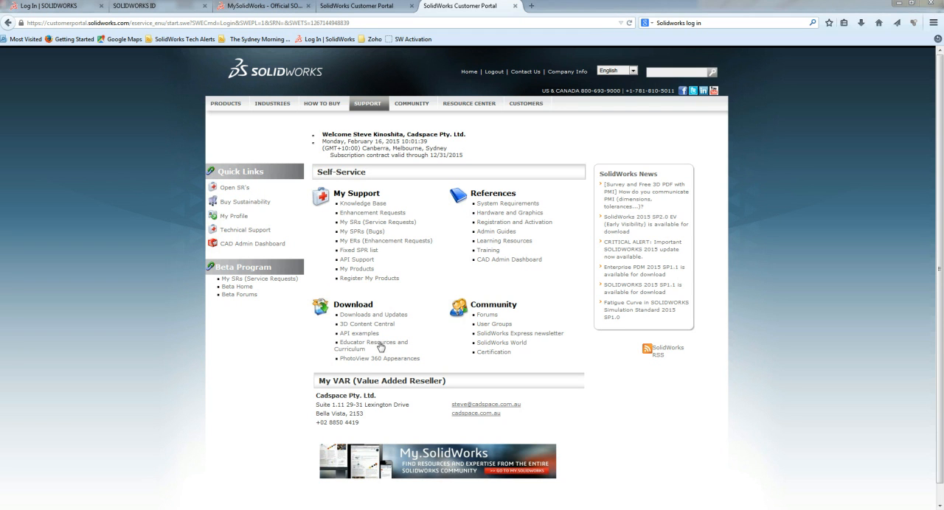